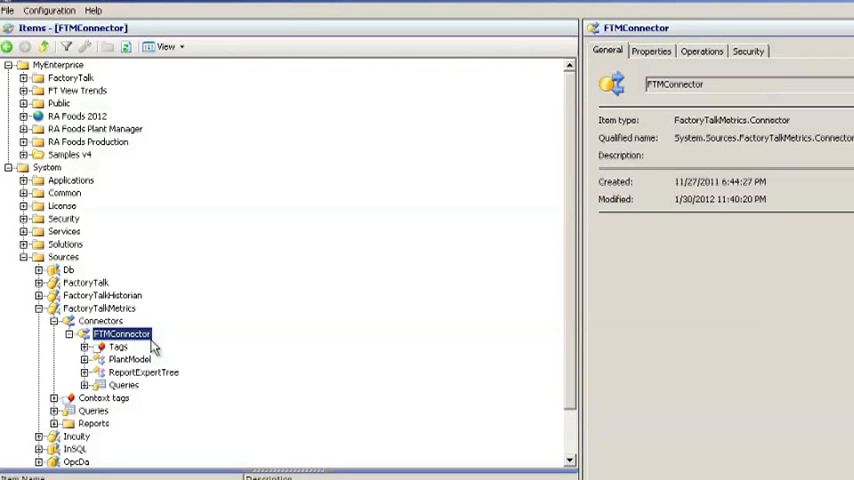
mouse_move(198, 388)
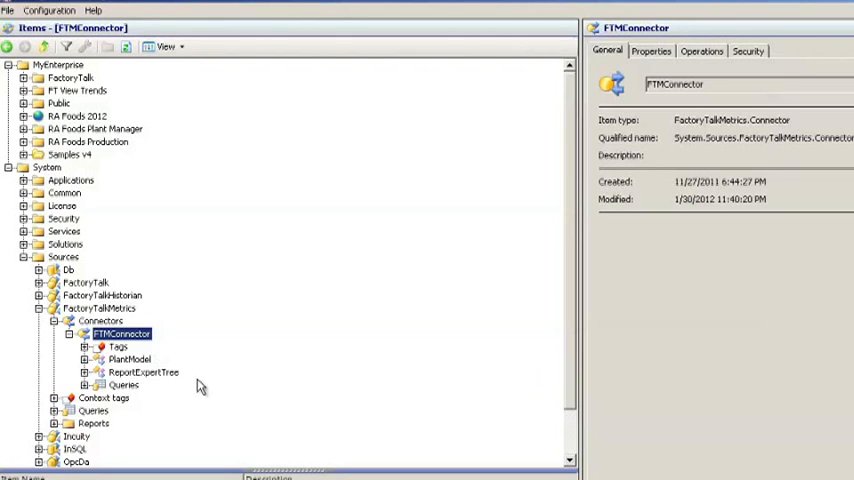
mouse_move(12, 400)
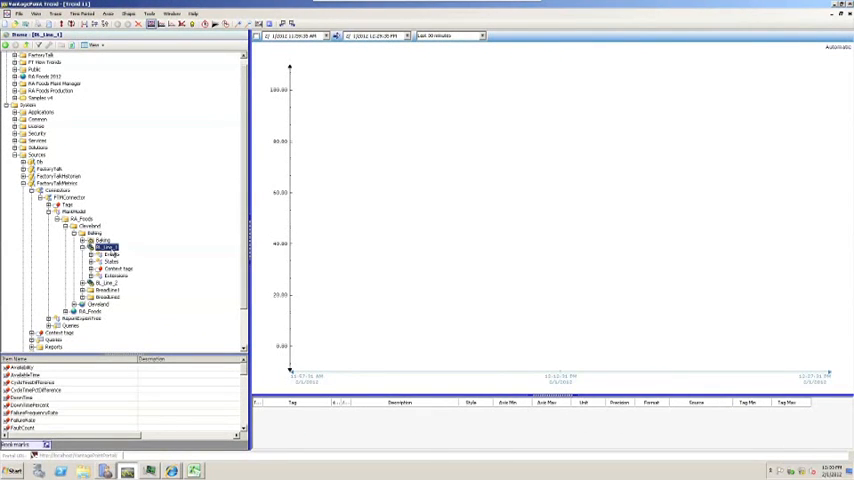
mouse_move(256, 384)
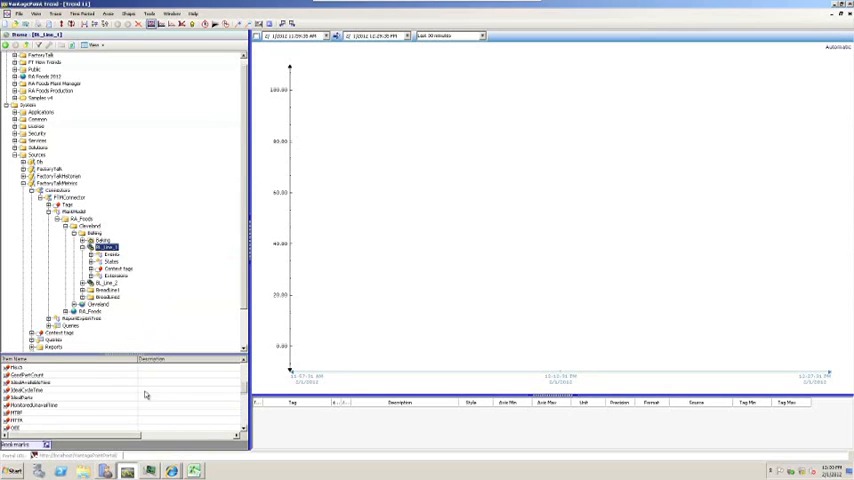
Step: Show the General properties of the Machine State Current Shift link under Current Shift Reports
double_click(108, 246)
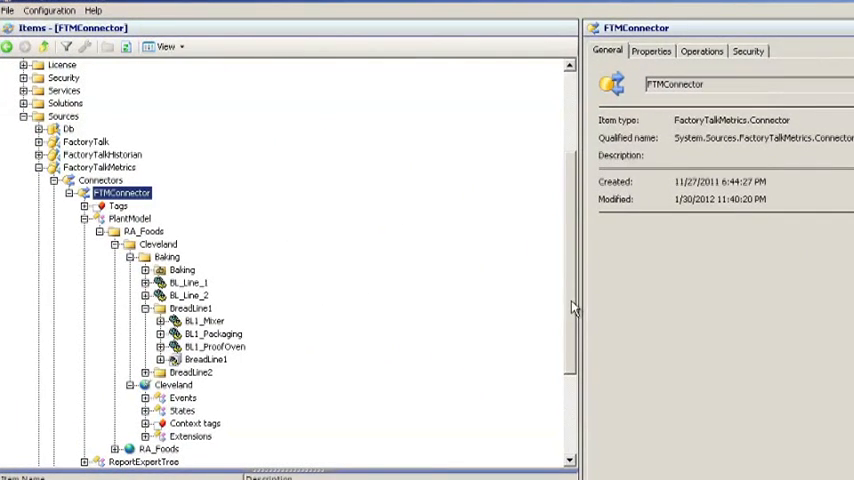
scroll("down", 3)
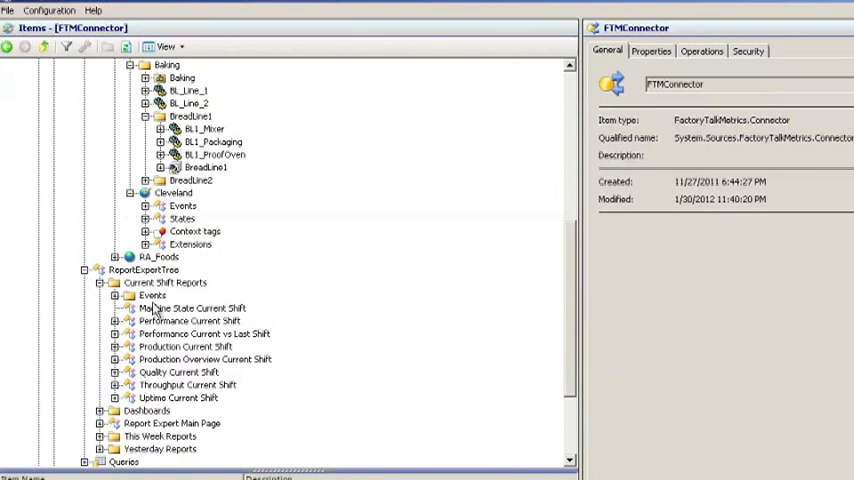
left_click(192, 308)
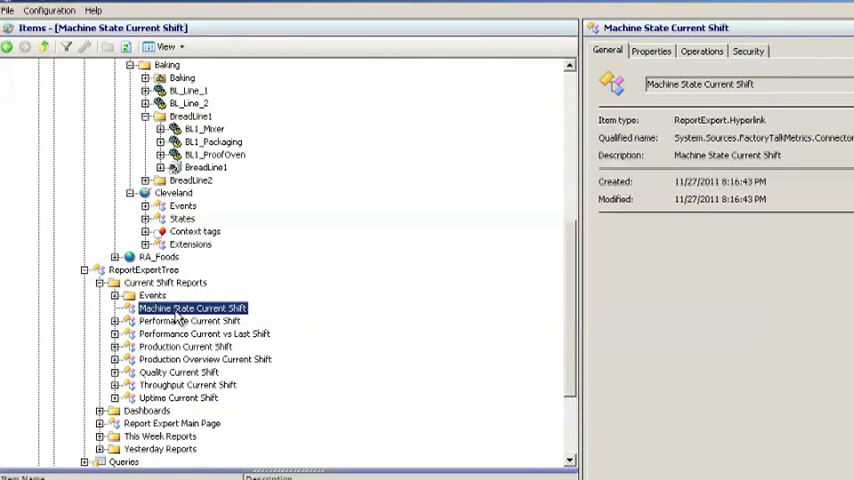
mouse_move(212, 350)
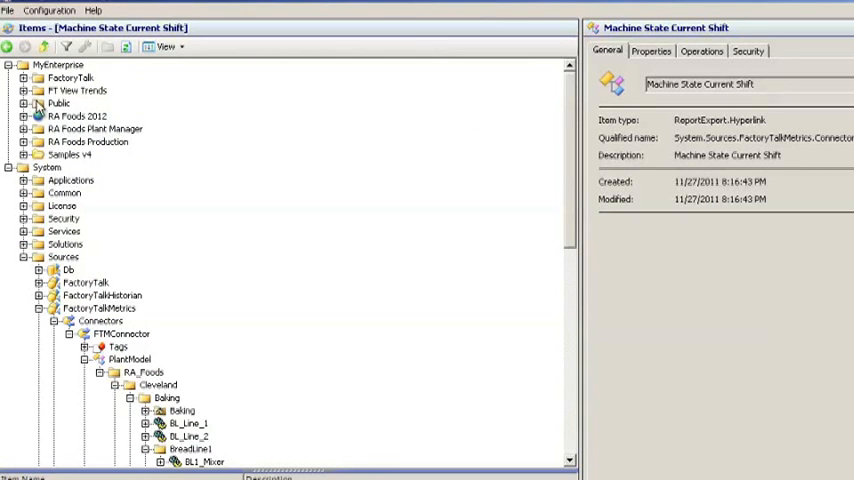
left_click(58, 104)
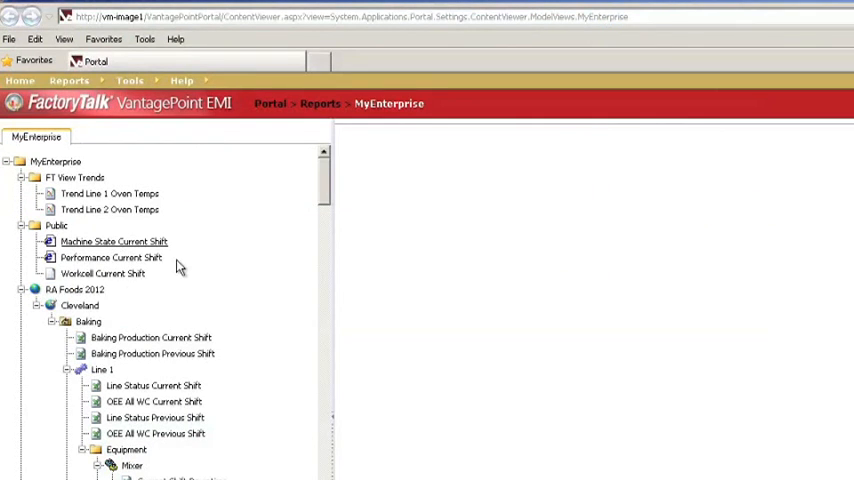
Step: Load the Machine State Current Shift report from MyEnterprise > Public
left_click(114, 240)
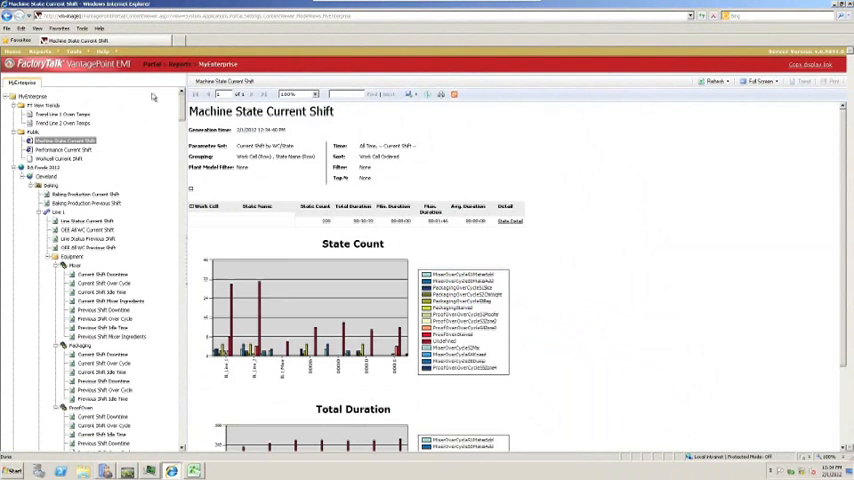
mouse_move(172, 278)
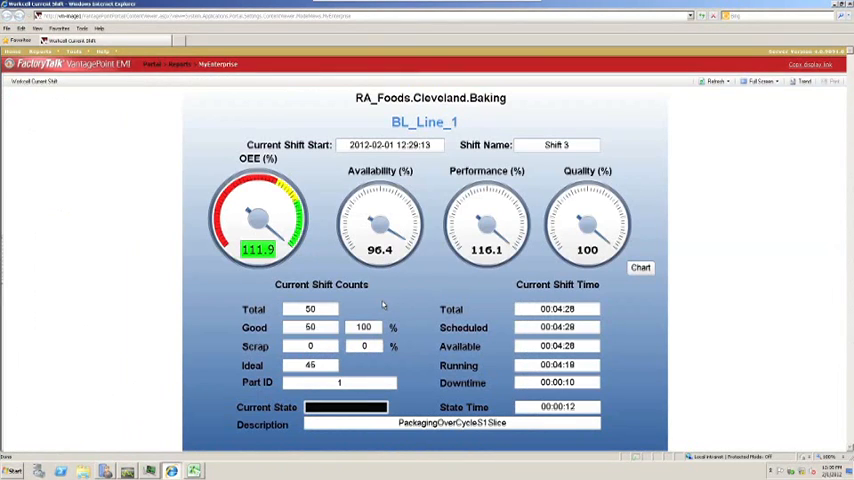
Step: Show the Top 10 Event Summary for BL_Line_1 via the dashboard's Chart button
left_click(640, 268)
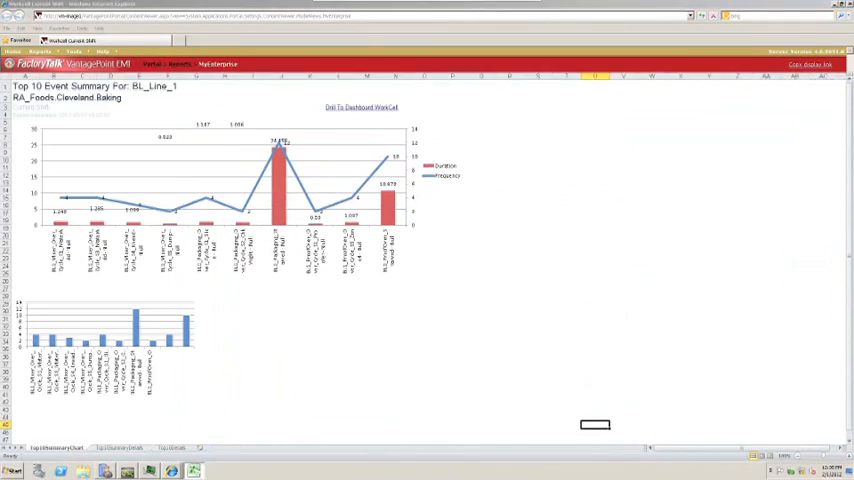